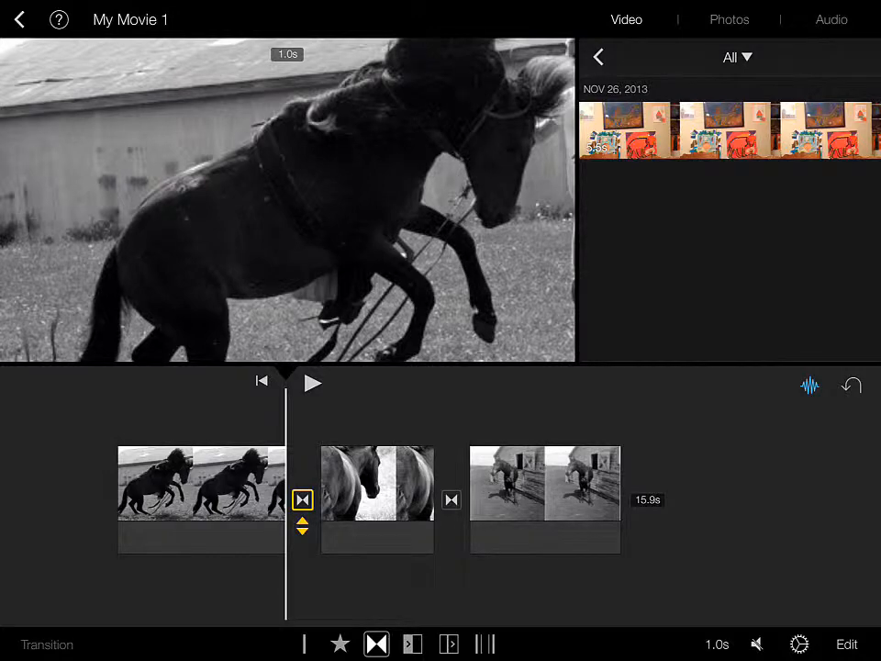
Set the first transition to None so the two clips cut directly
{"action": "left_click", "coordinate": [312, 380]}
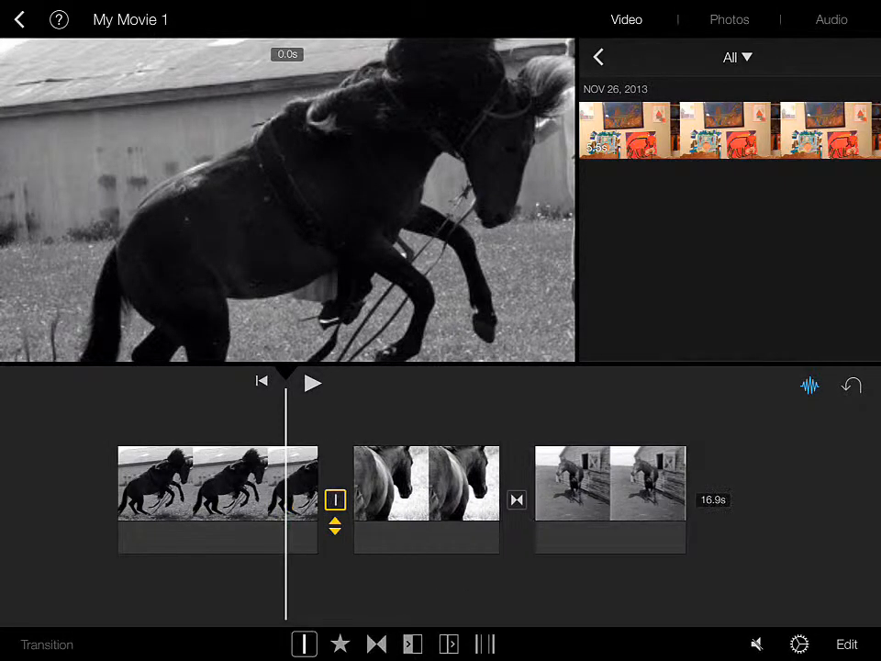
Preview the cut, then try Theme, Slide and Wipe styles on the first transition
{"action": "left_click", "coordinate": [312, 380]}
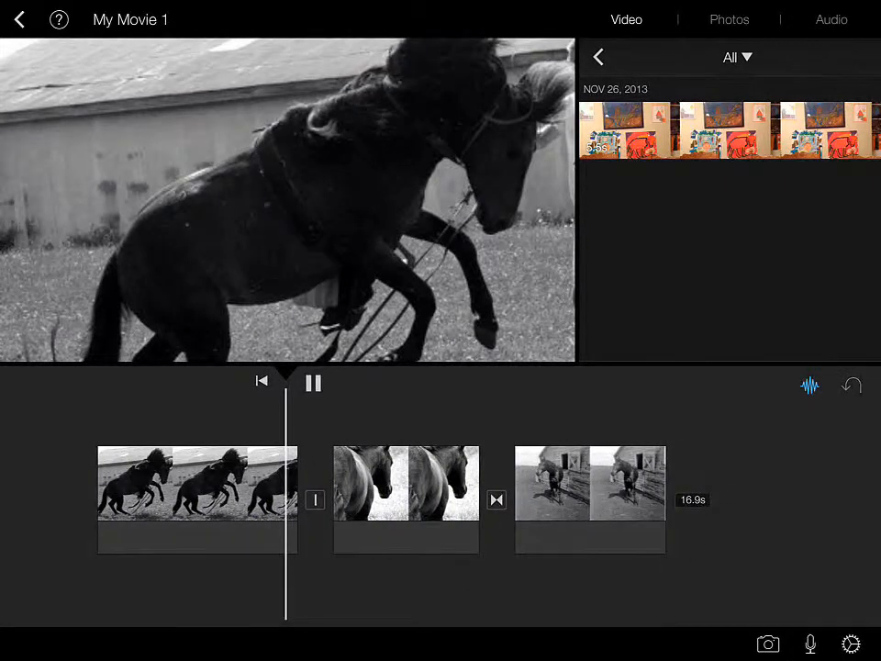
{"action": "left_click", "coordinate": [312, 382]}
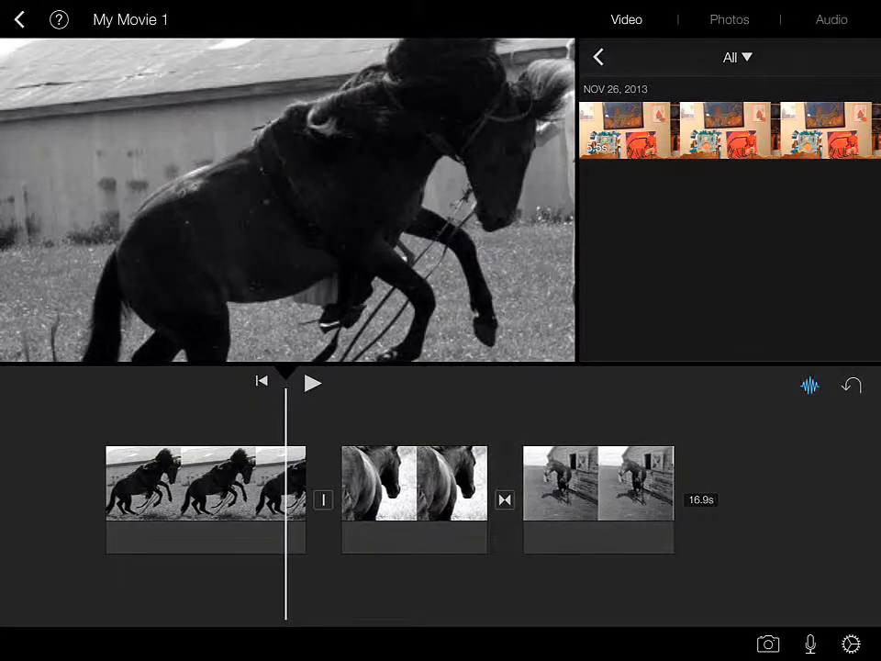
{"action": "left_click", "coordinate": [323, 499]}
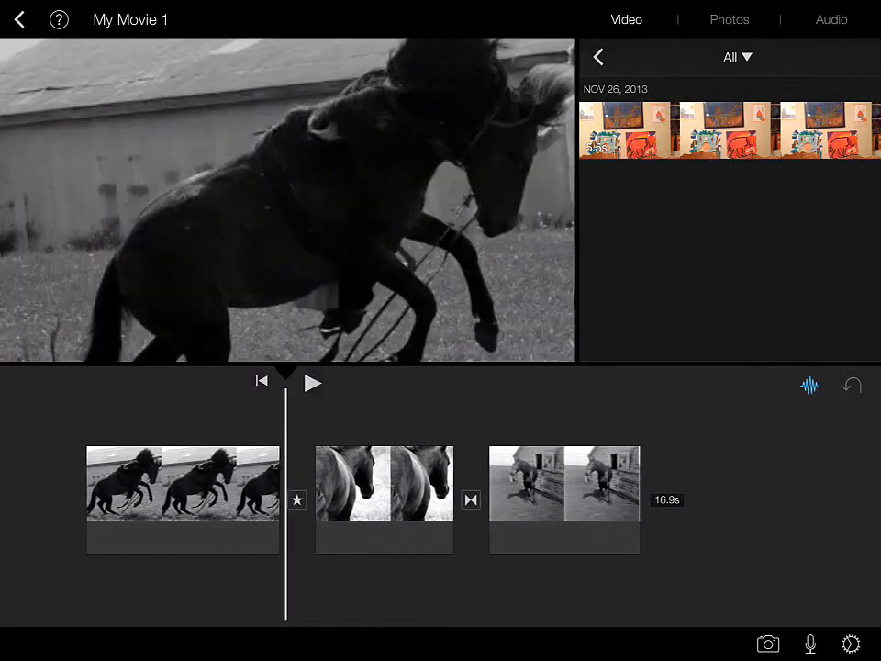
{"action": "left_click", "coordinate": [298, 500]}
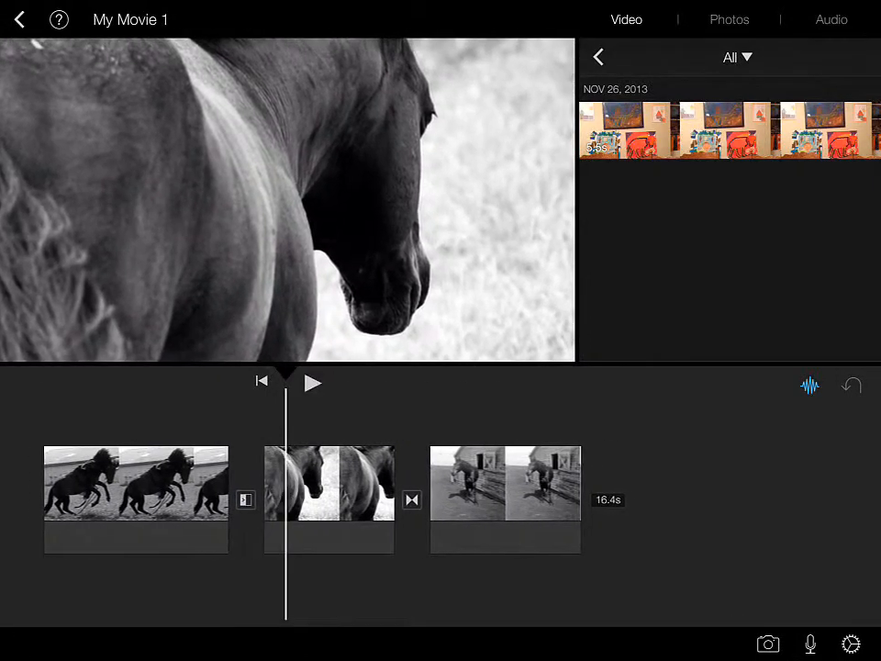
{"action": "left_click", "coordinate": [246, 500]}
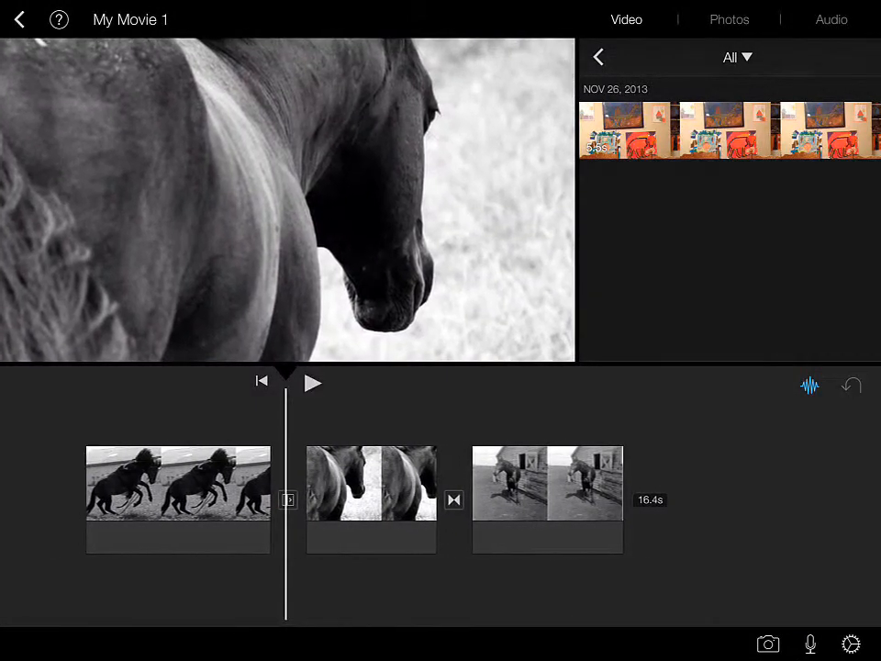
{"action": "left_click", "coordinate": [286, 499]}
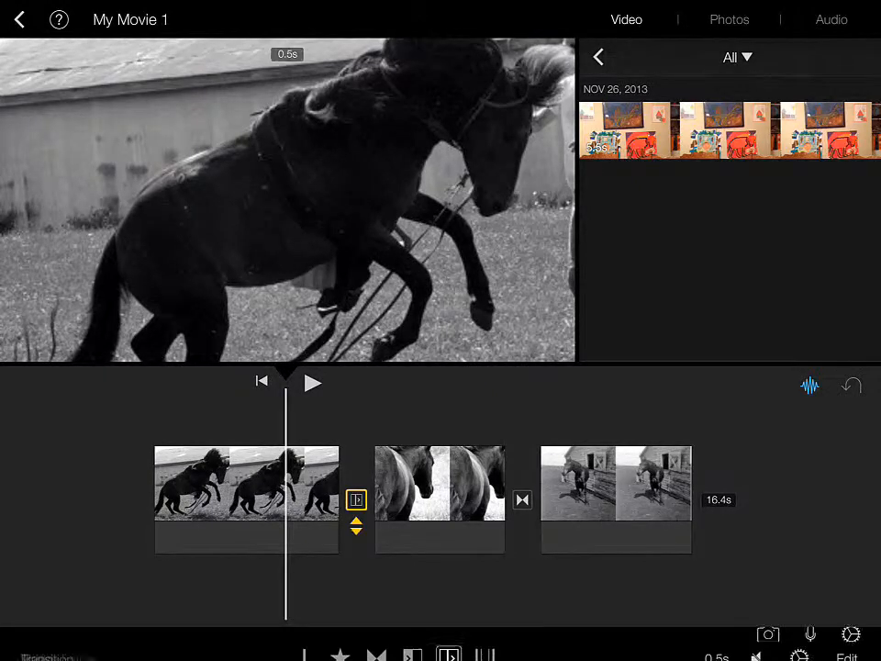
Make the first transition a Fade and preview it in the timeline
{"action": "left_click", "coordinate": [485, 645]}
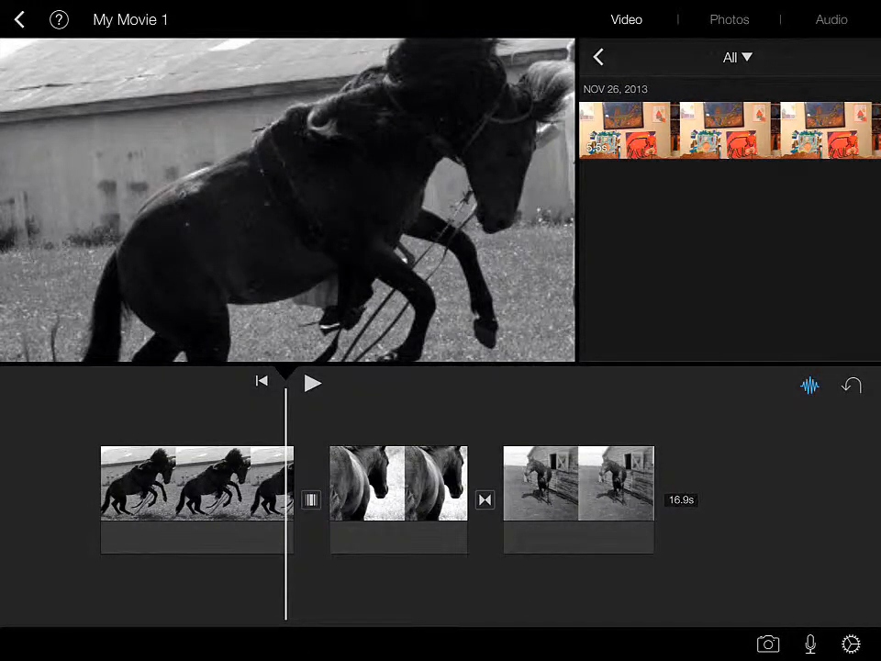
{"action": "left_click", "coordinate": [312, 382]}
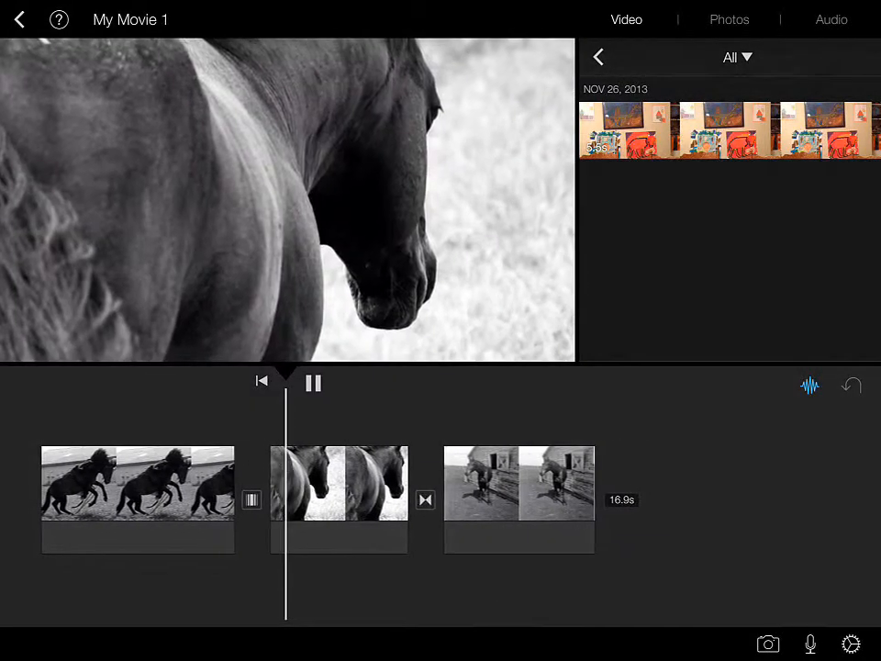
{"action": "left_click", "coordinate": [312, 382]}
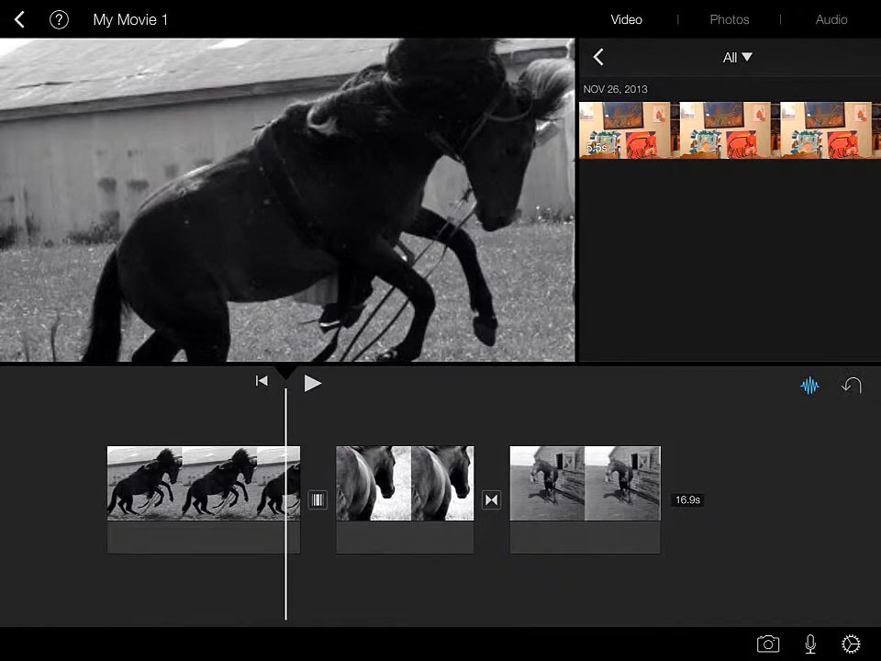
{"action": "left_click", "coordinate": [315, 499]}
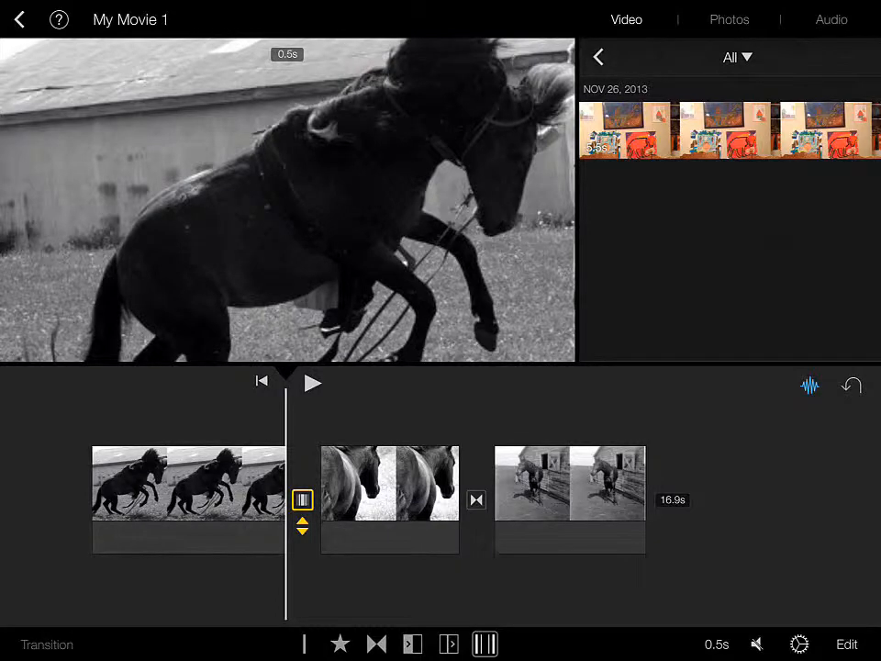
Lengthen the fade to 2.0s from the duration choices and preview it
{"action": "left_click", "coordinate": [716, 643]}
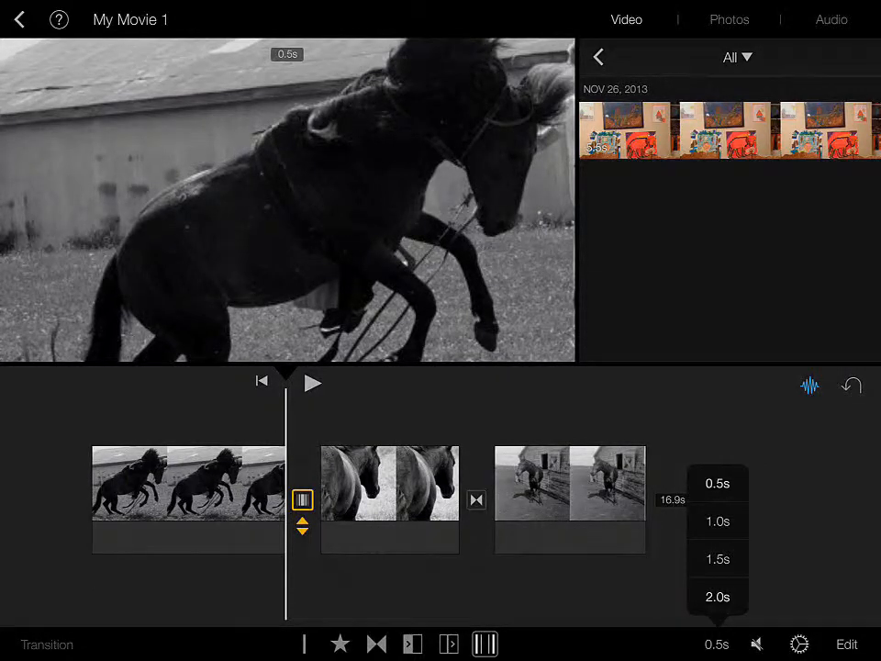
{"action": "left_click", "coordinate": [718, 597]}
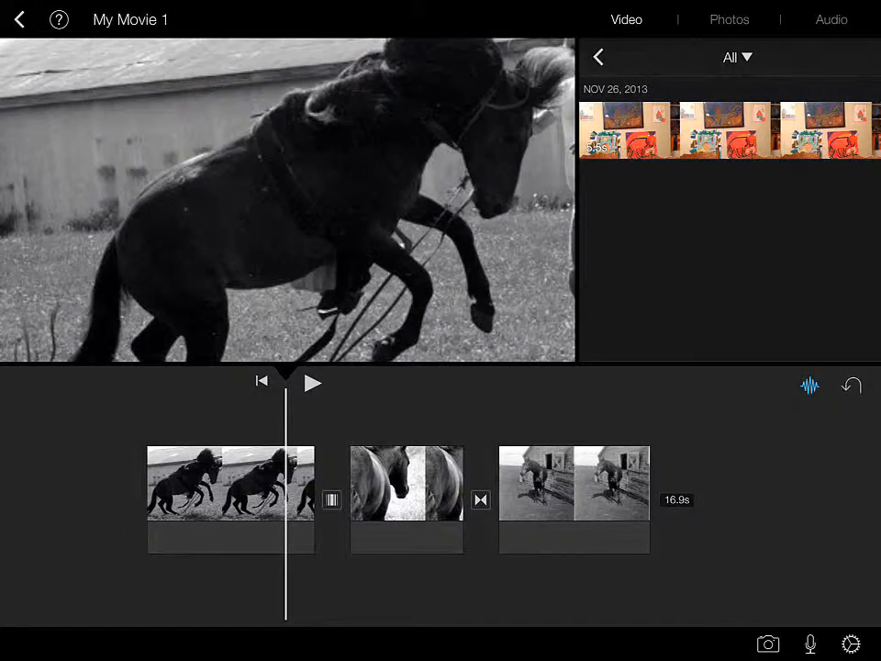
{"action": "left_click", "coordinate": [312, 382]}
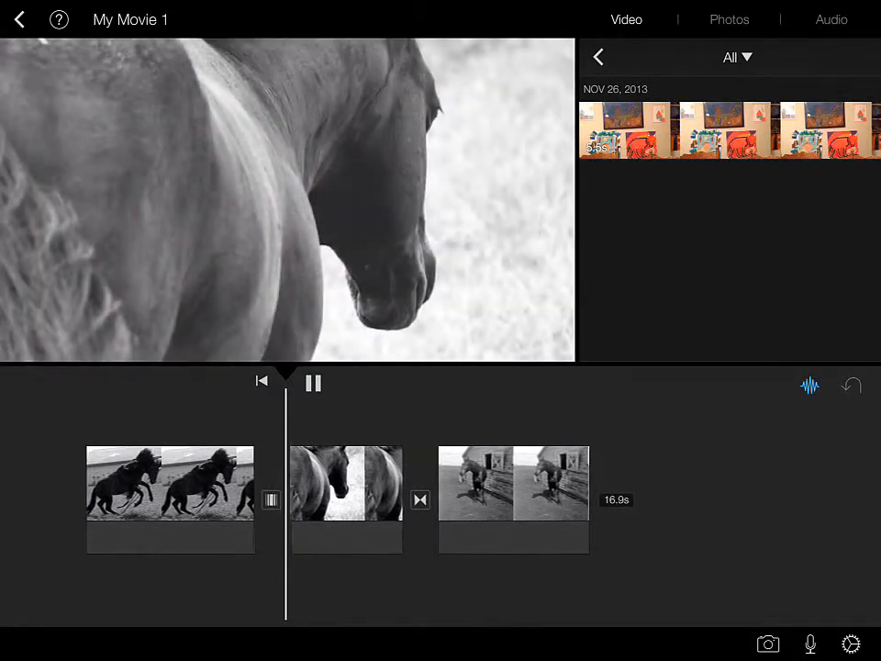
{"action": "left_click", "coordinate": [312, 382]}
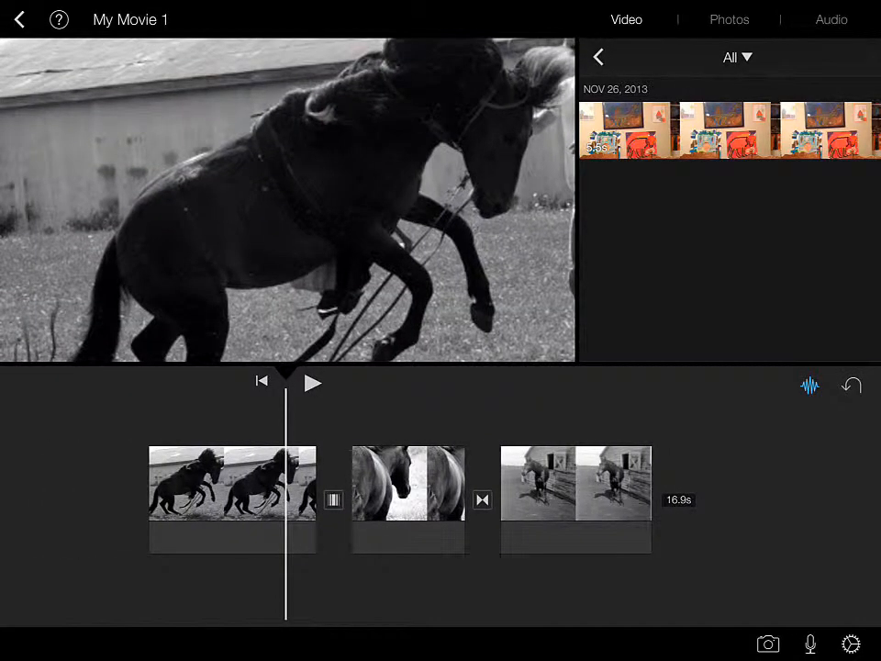
{"action": "left_click", "coordinate": [334, 499]}
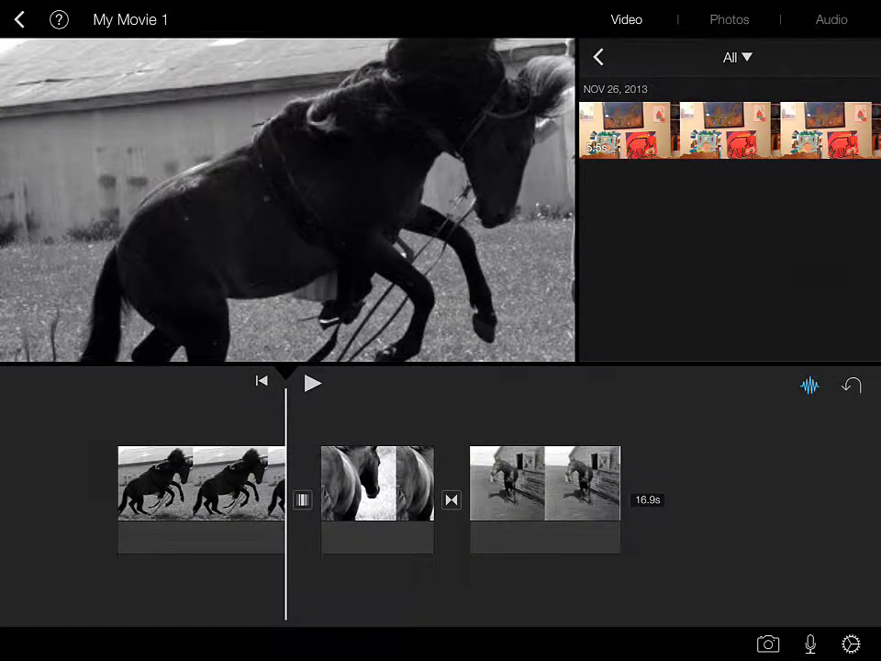
Enable the first transition's sound and replay the white fade with volume up
{"action": "left_click", "coordinate": [301, 500]}
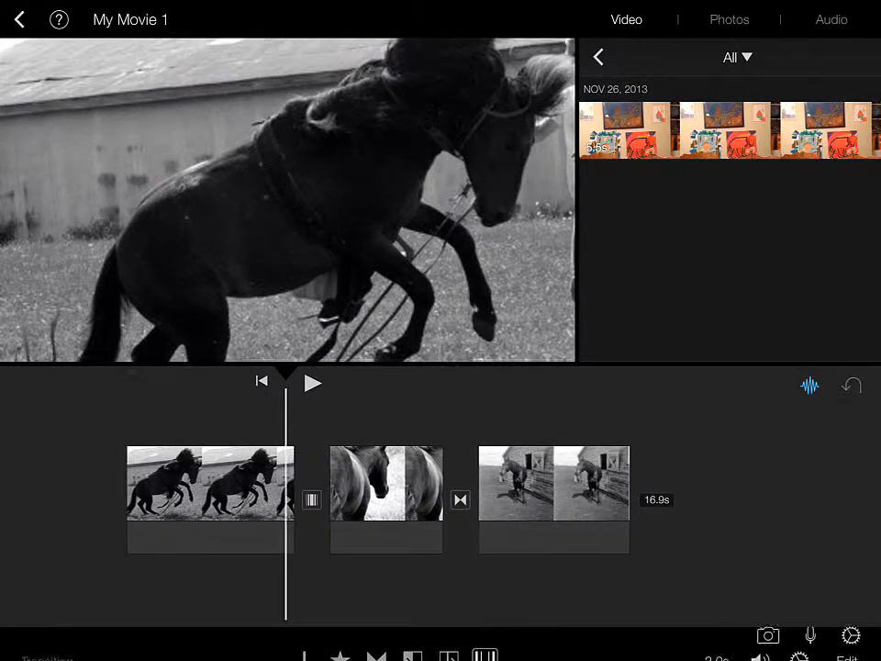
{"action": "left_click", "coordinate": [313, 382]}
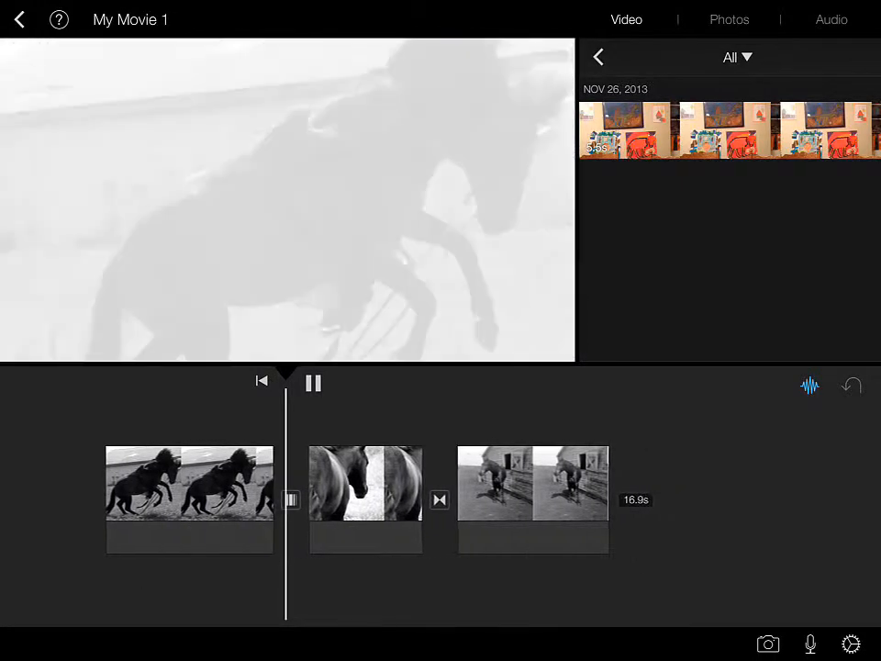
{"action": "left_click", "coordinate": [312, 381]}
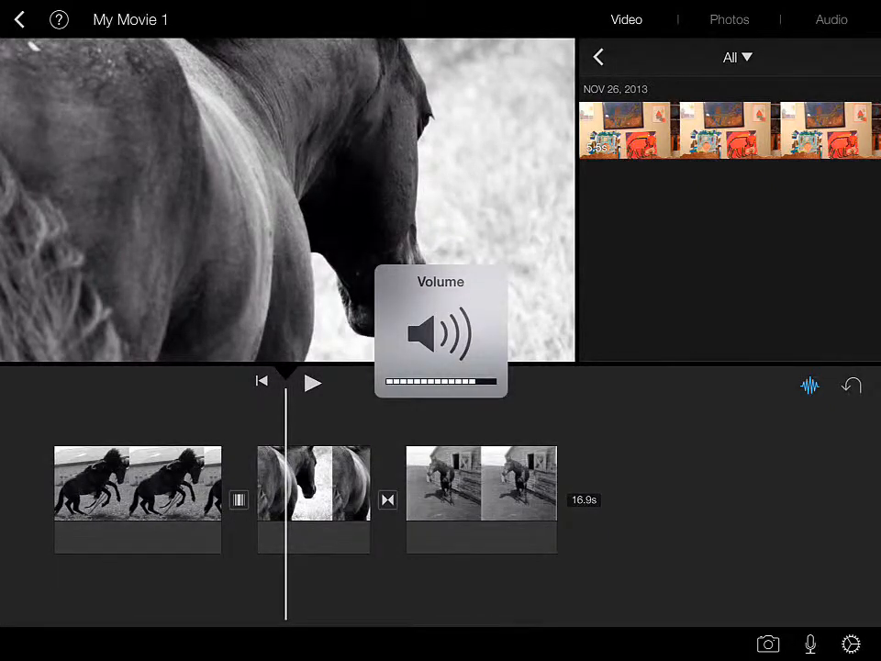
{"action": "left_click", "coordinate": [312, 382]}
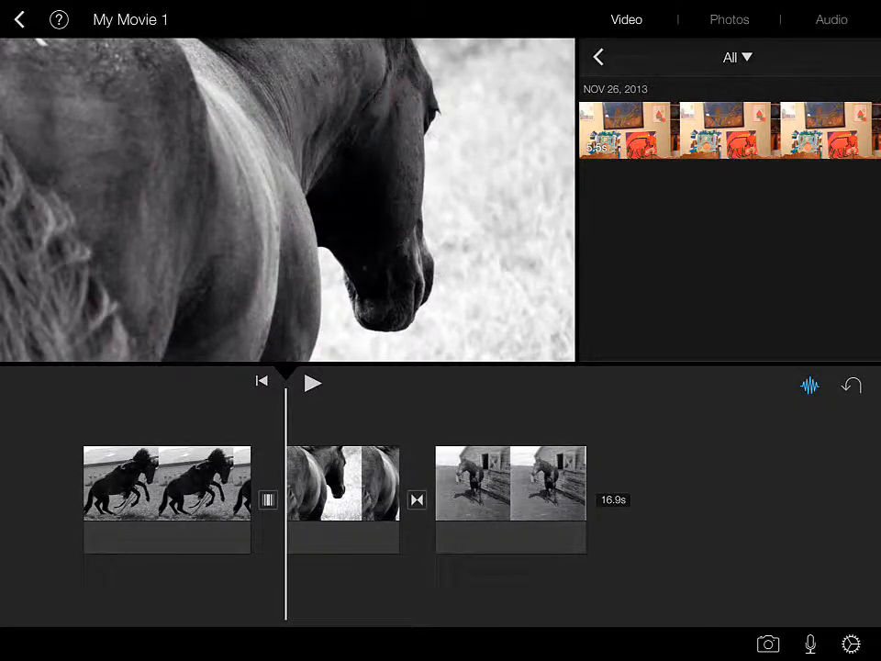
{"action": "left_click", "coordinate": [268, 499]}
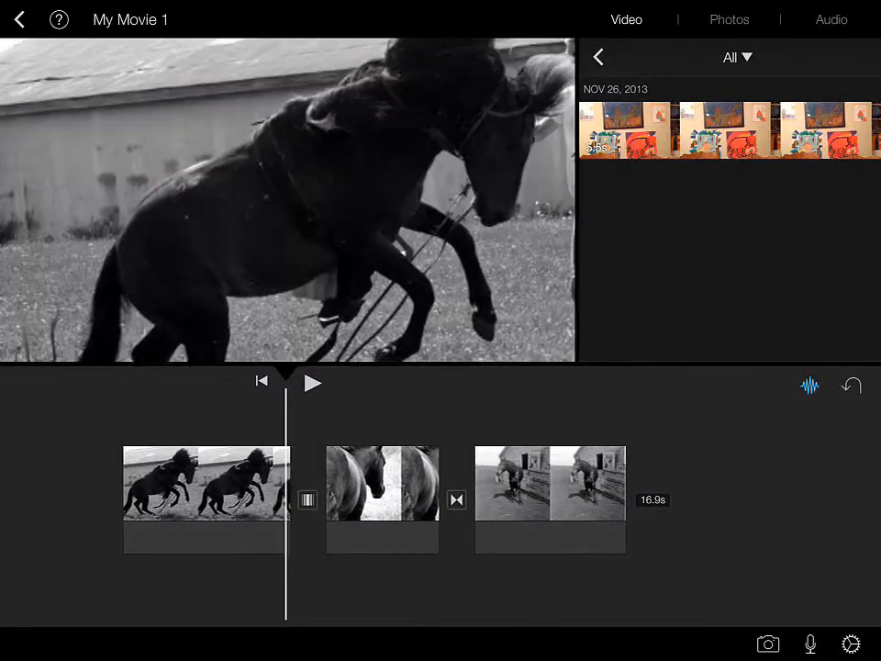
Adjust the clip edges in the precision editor, bringing the movie to 17.9 seconds, and preview
{"action": "left_click", "coordinate": [309, 499]}
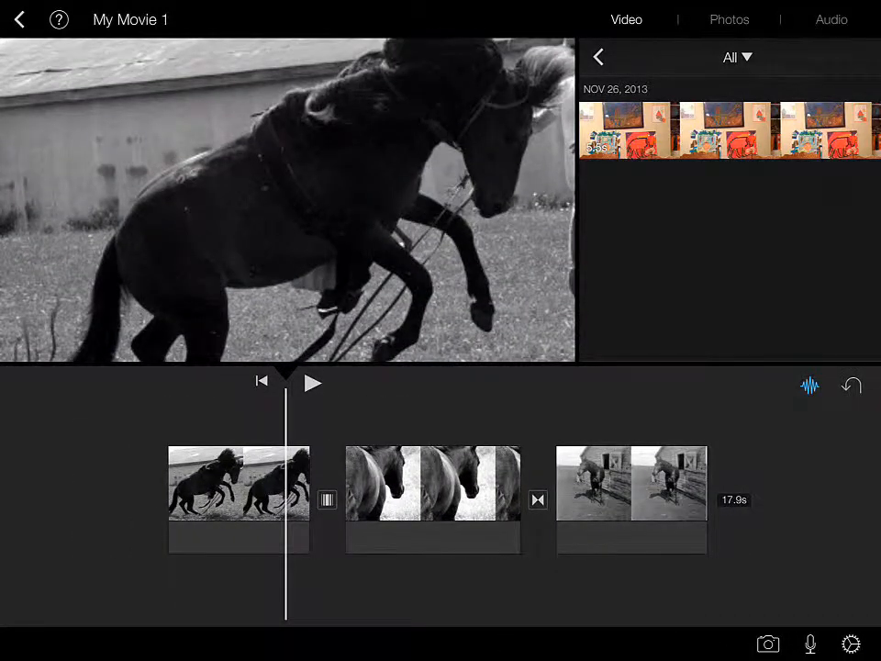
{"action": "left_click", "coordinate": [312, 382]}
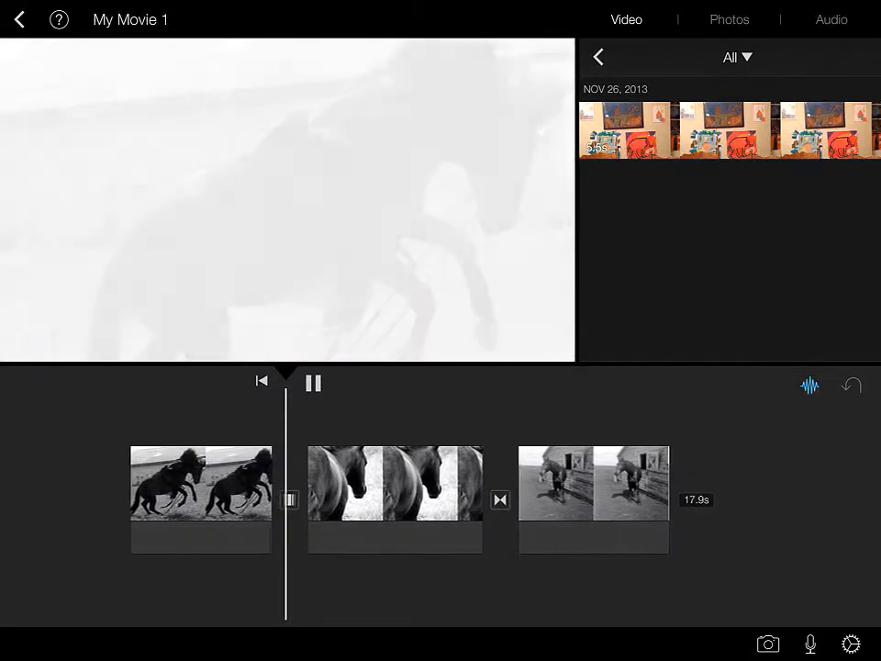